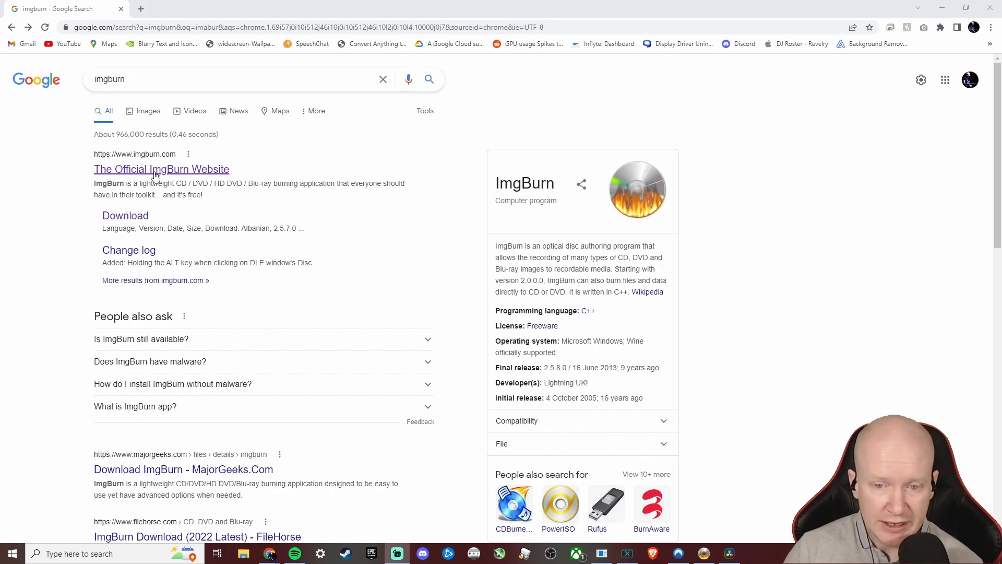
Step: Open the official ImgBurn website from the search results and go to its Download page
left_click(162, 169)
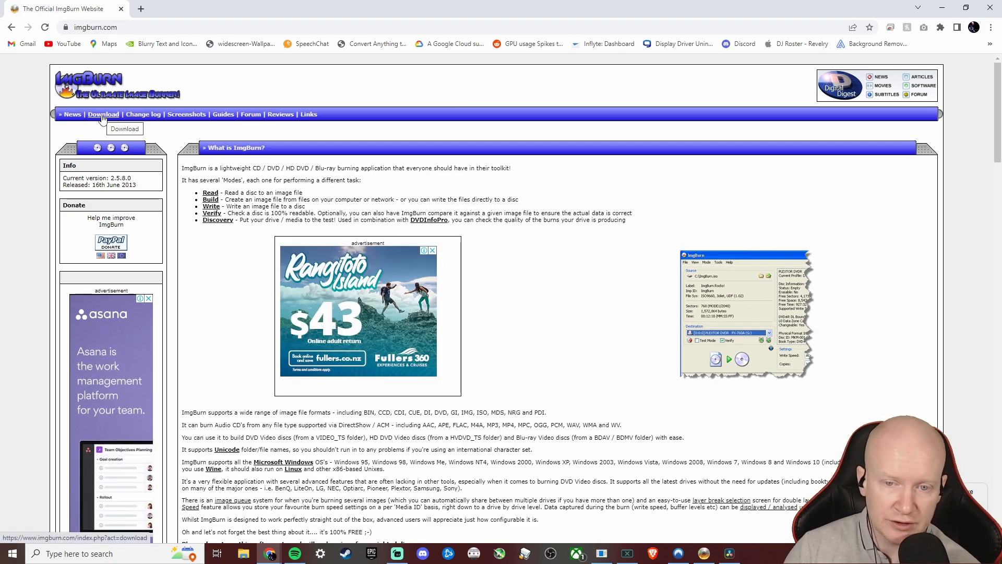
left_click(103, 114)
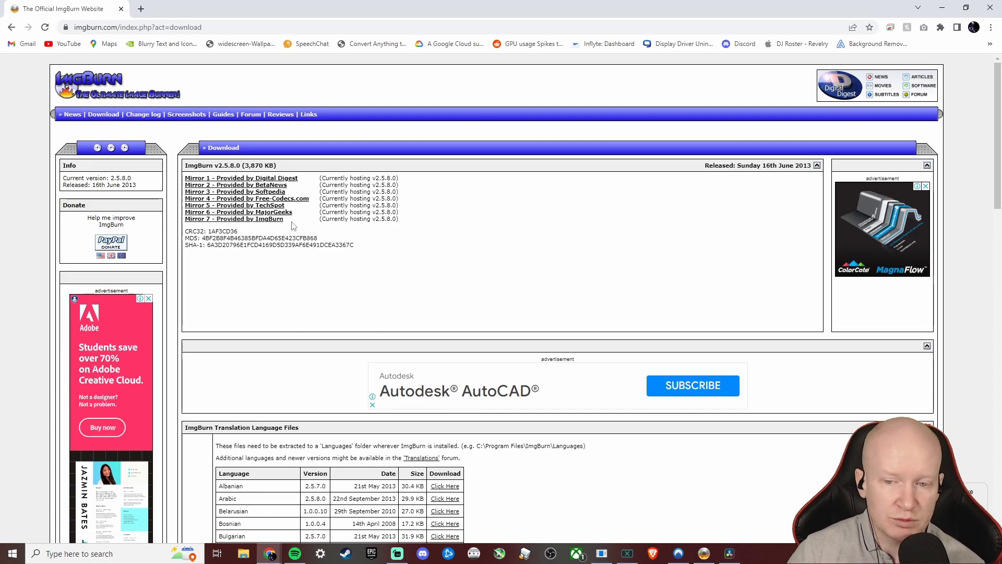
mouse_move(268, 222)
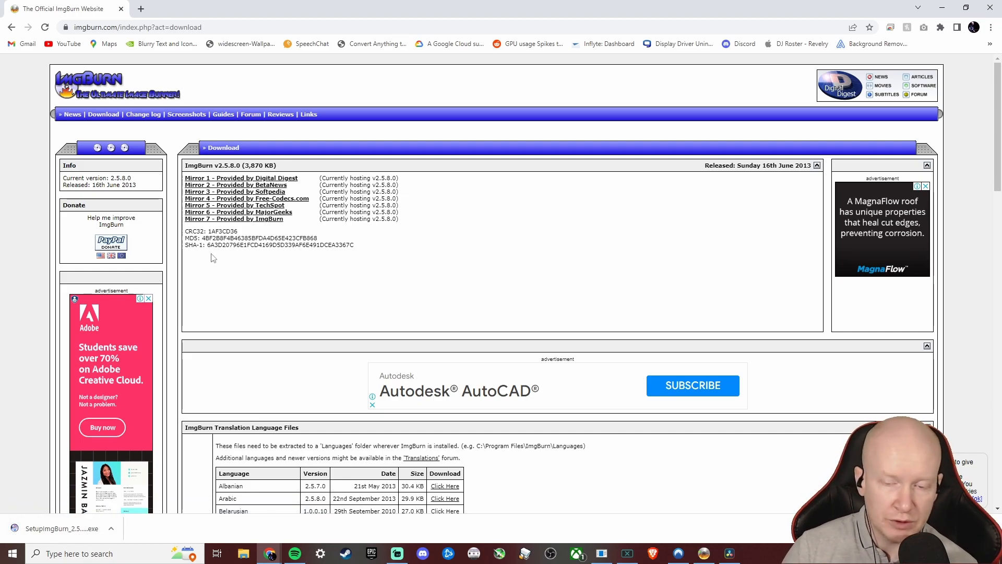
Step: Download the Padus .CDI File Mounter zip via Mirror 1 at the bottom of the page
scroll("down", 3)
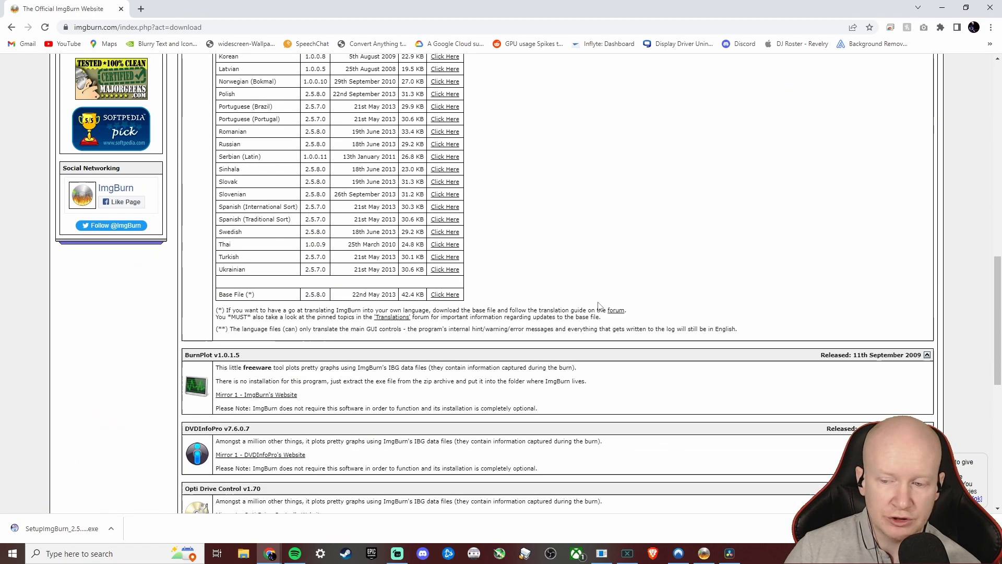
scroll("down", 3)
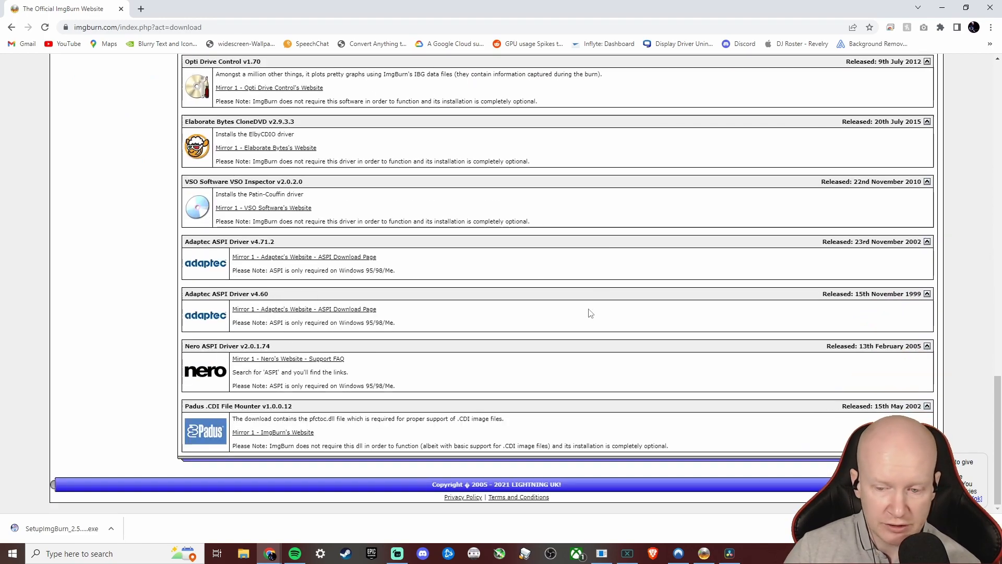
mouse_move(339, 300)
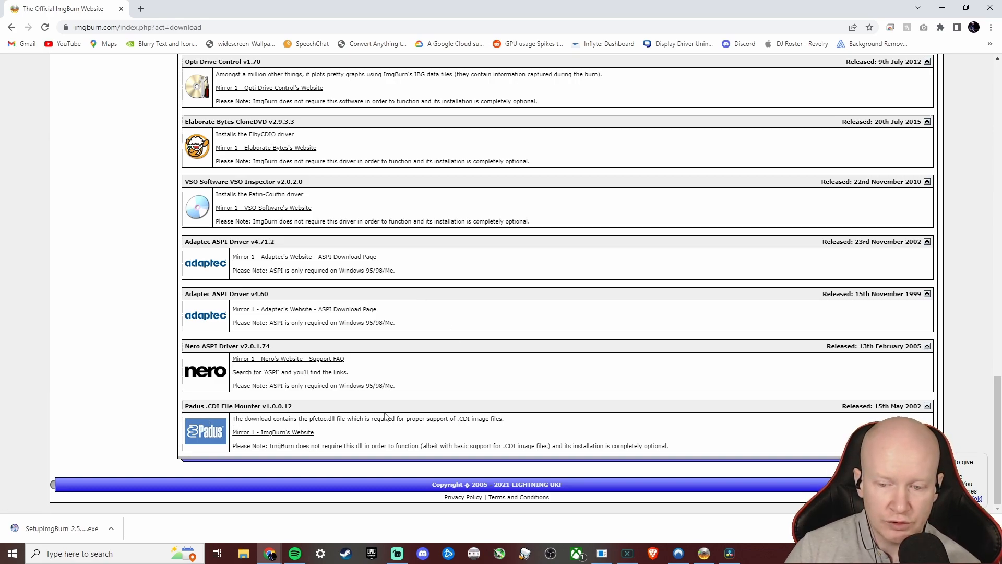
mouse_move(439, 441)
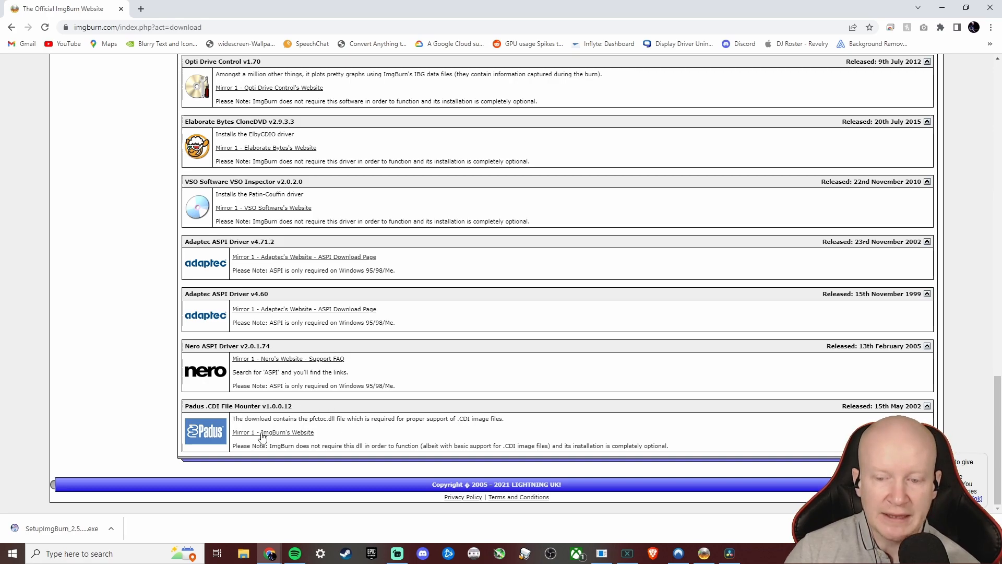
mouse_move(287, 436)
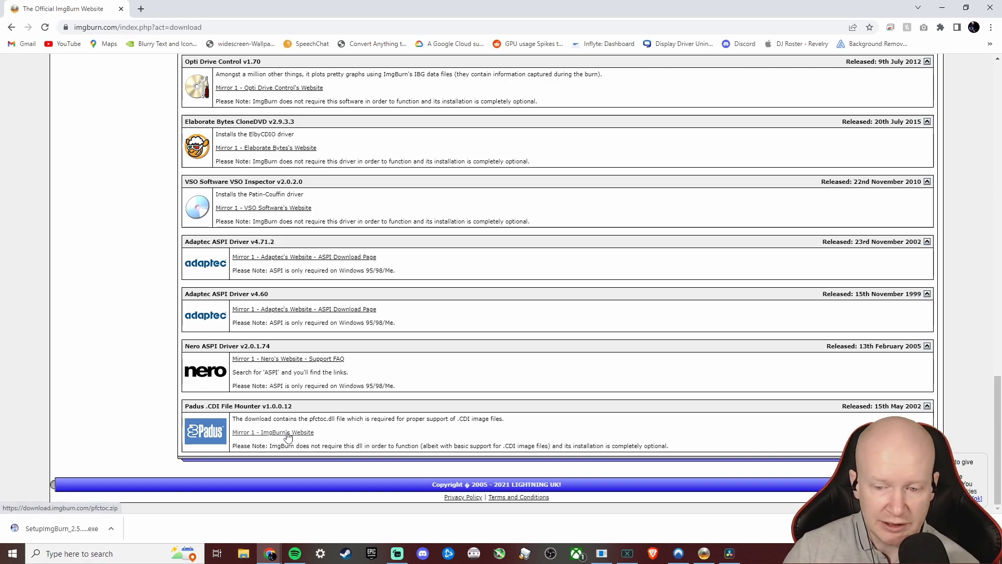
left_click(273, 432)
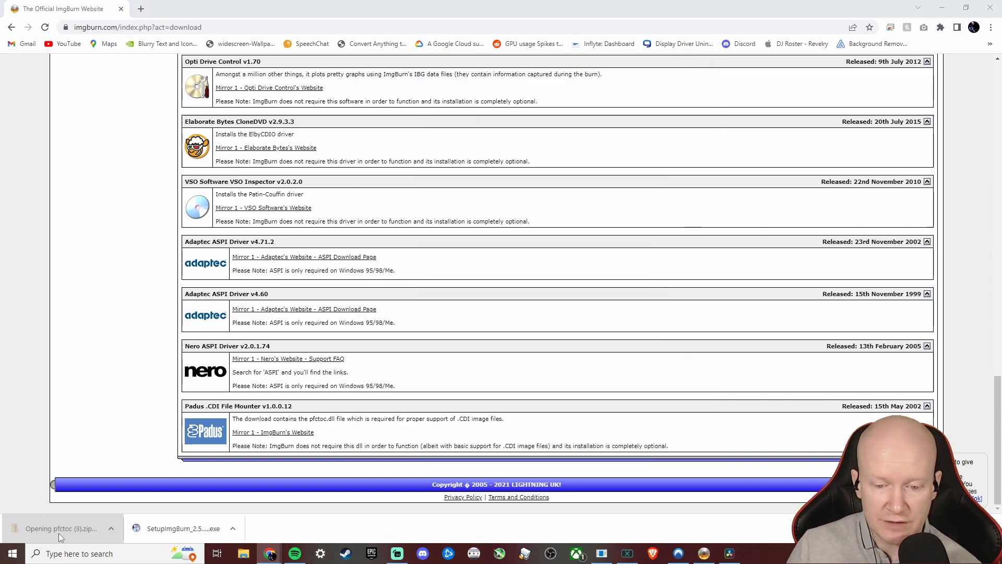
Step: Place pfctoc.dll, pfctoc.h and pfctoc.lib in C:\Program Files (x86)\ImgBurn
left_click(61, 527)
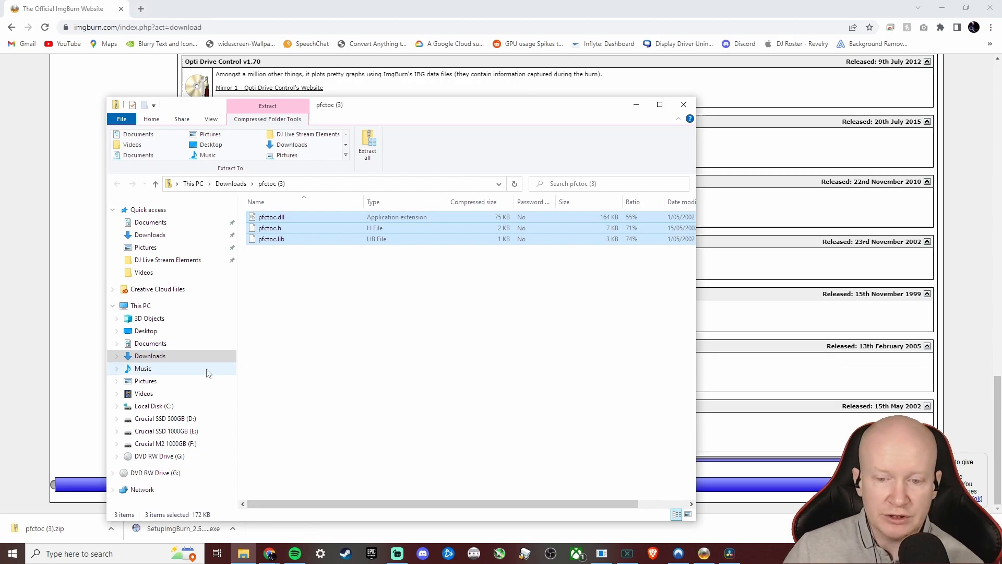
left_click(140, 304)
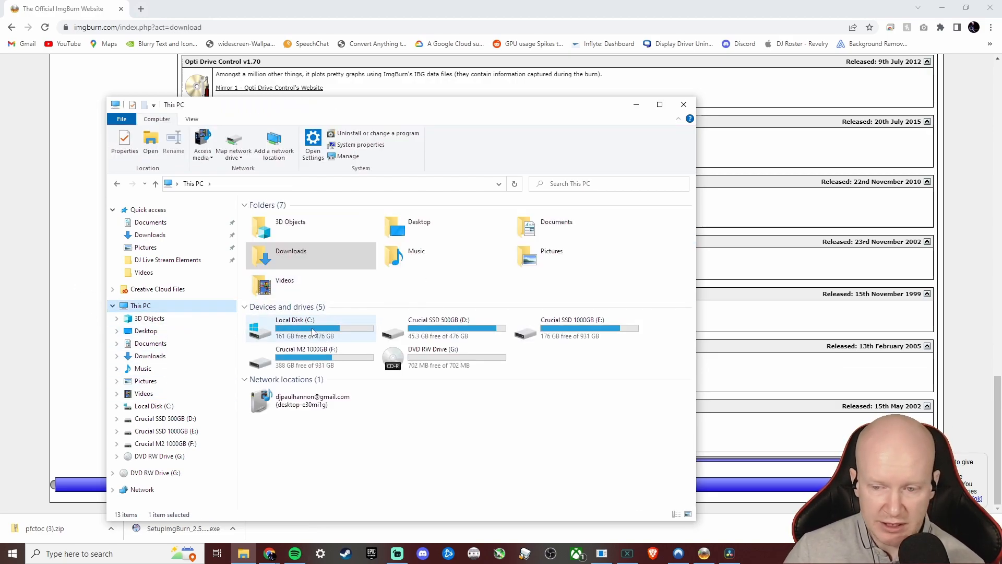
double_click(294, 328)
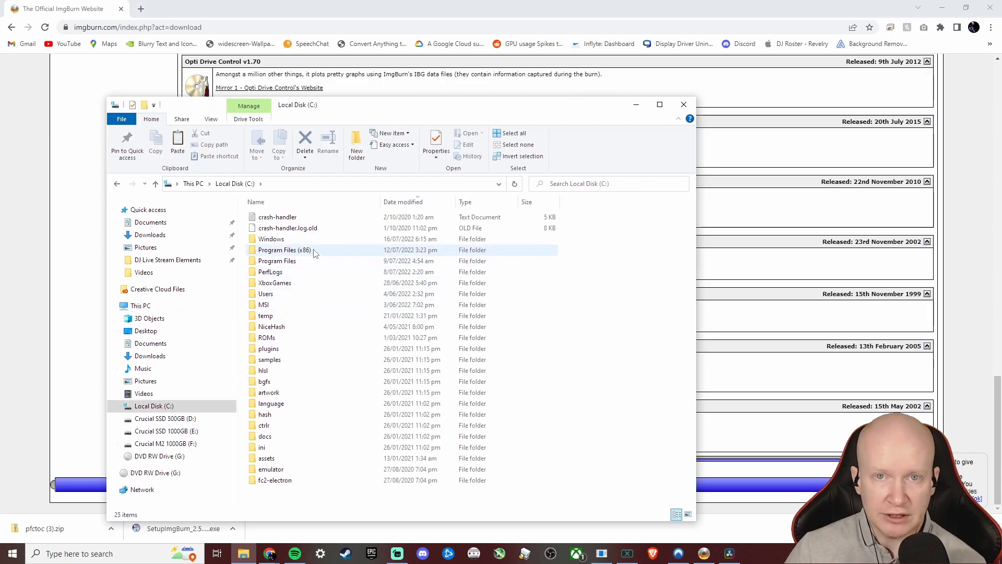
mouse_move(285, 250)
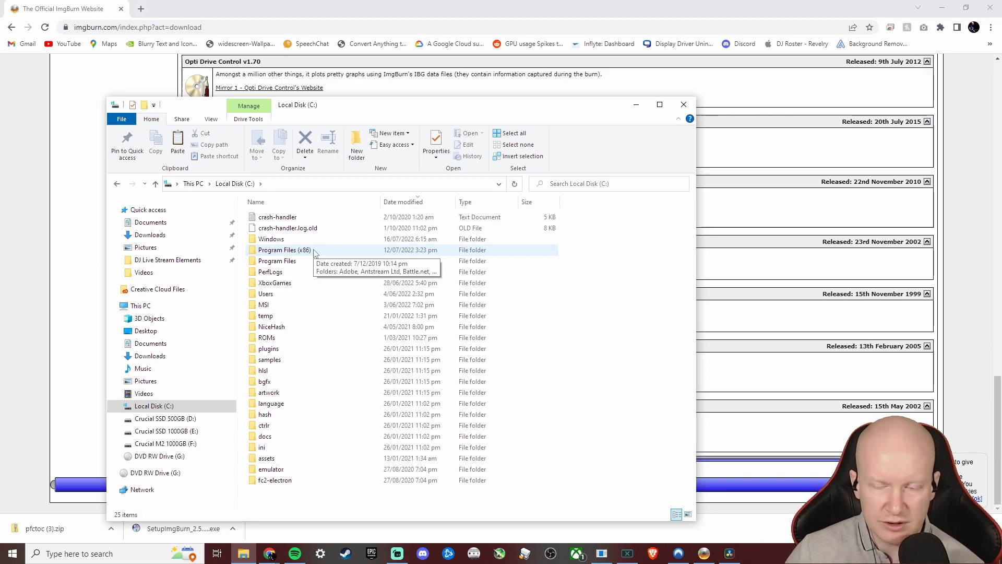
mouse_move(291, 256)
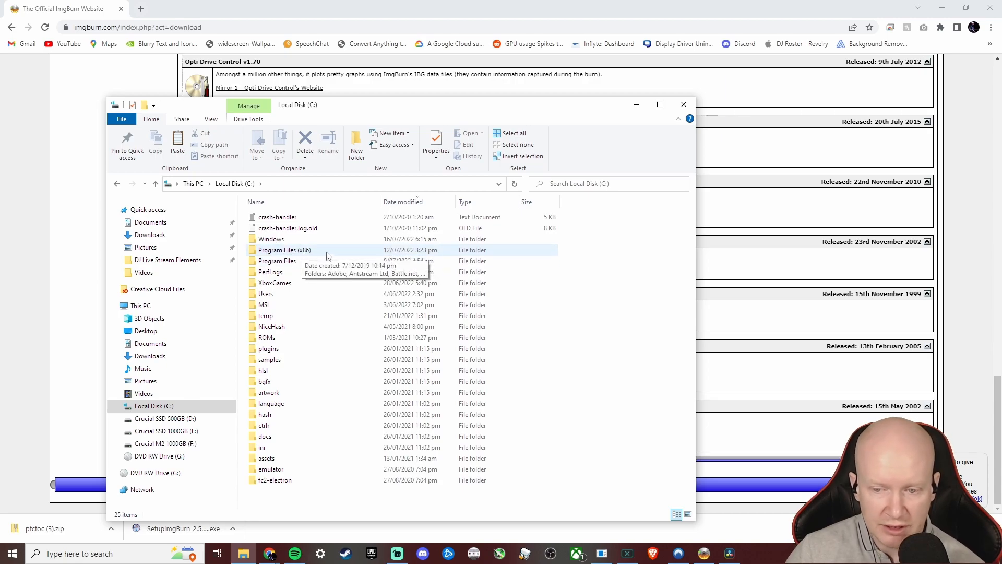
double_click(284, 250)
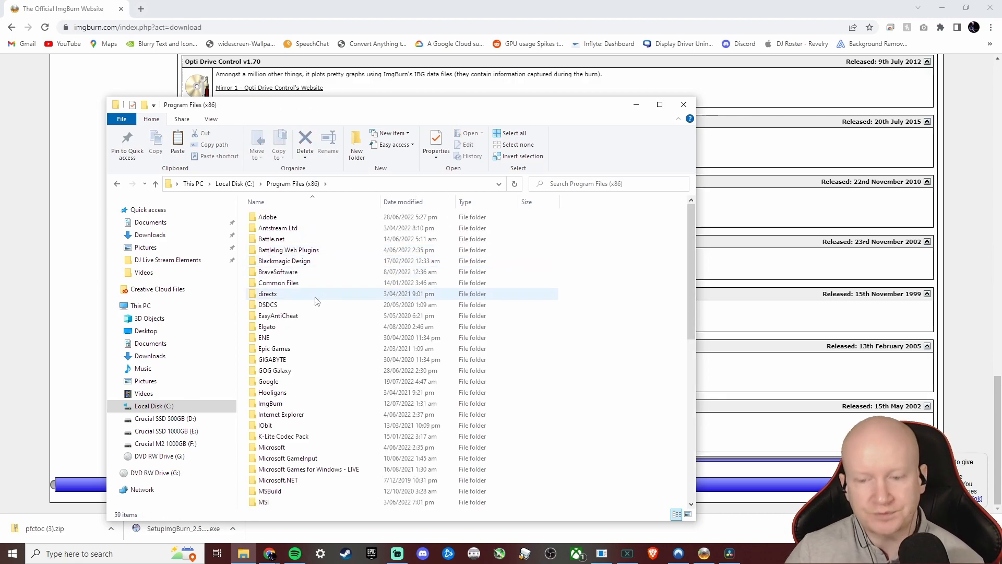
scroll("down", 3)
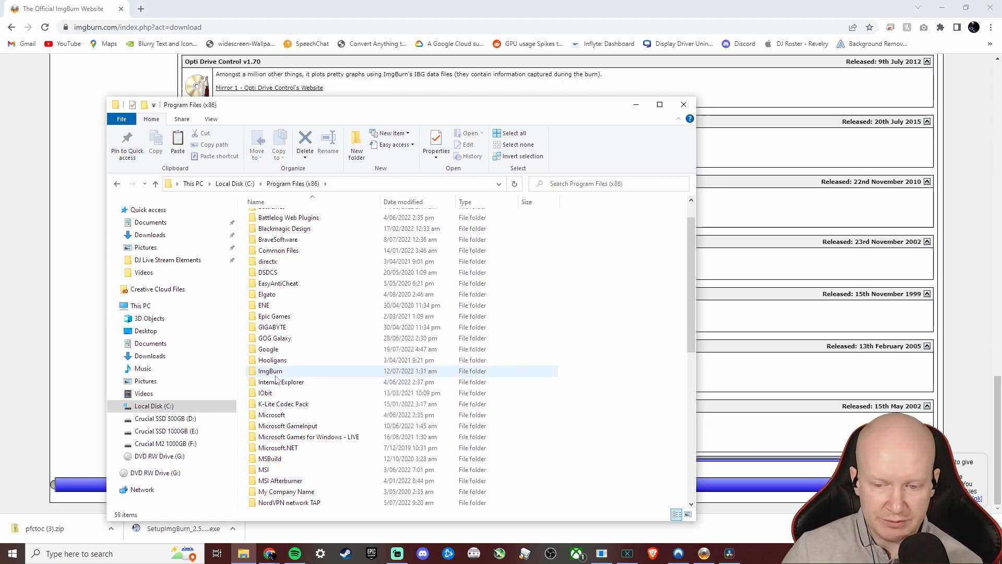
double_click(270, 370)
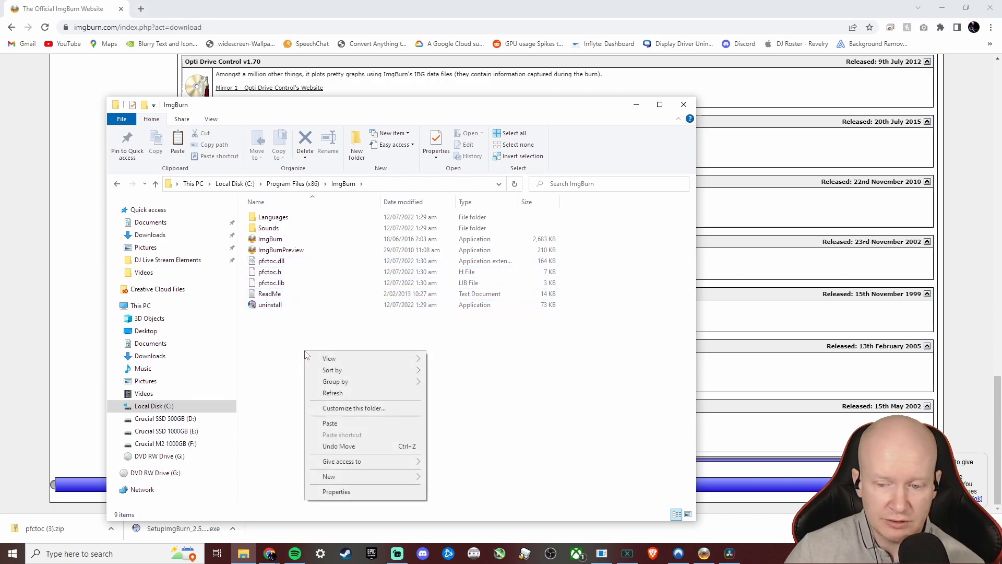
left_click(269, 271)
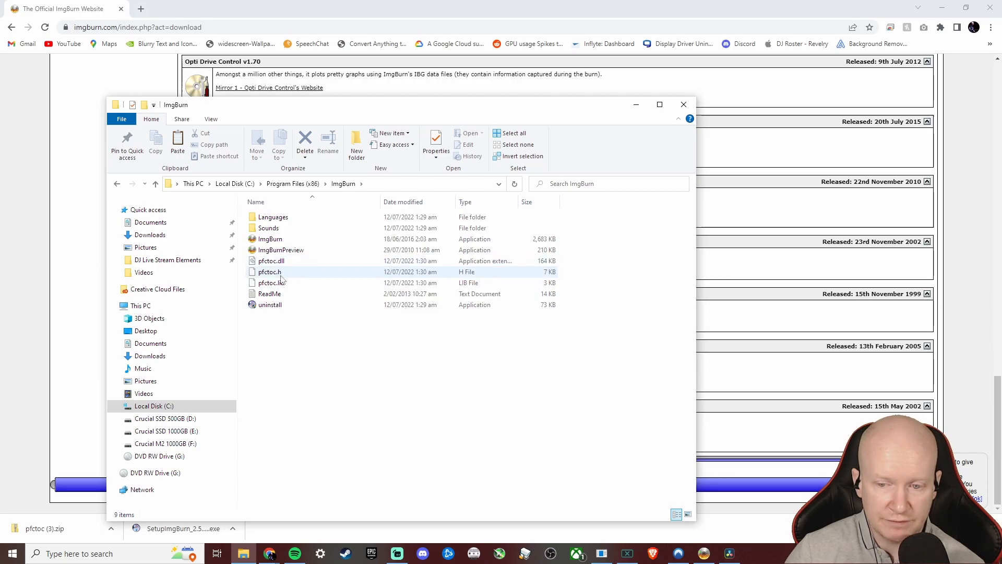
mouse_move(271, 282)
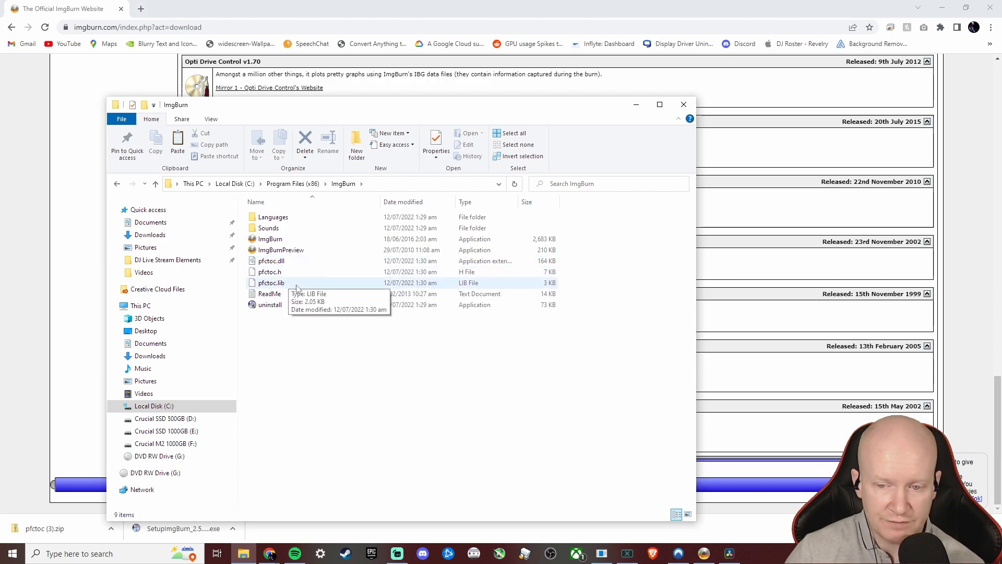
mouse_move(627, 270)
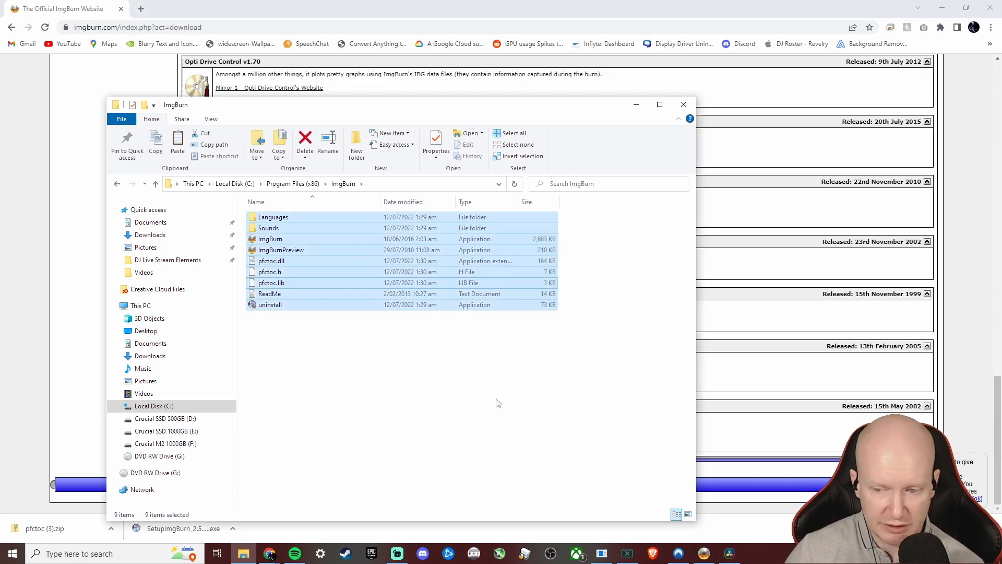
mouse_move(683, 104)
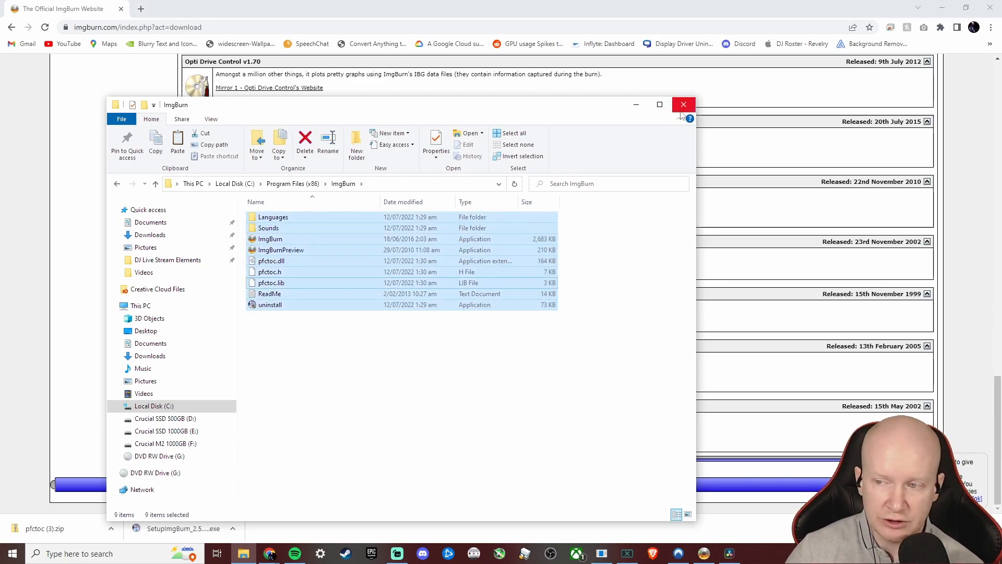
Step: Load 'V-Rally 2 - Expert Edition (Europe) [DCP]' .cdi from Desktop\Dreamcast as the source
left_click(682, 104)
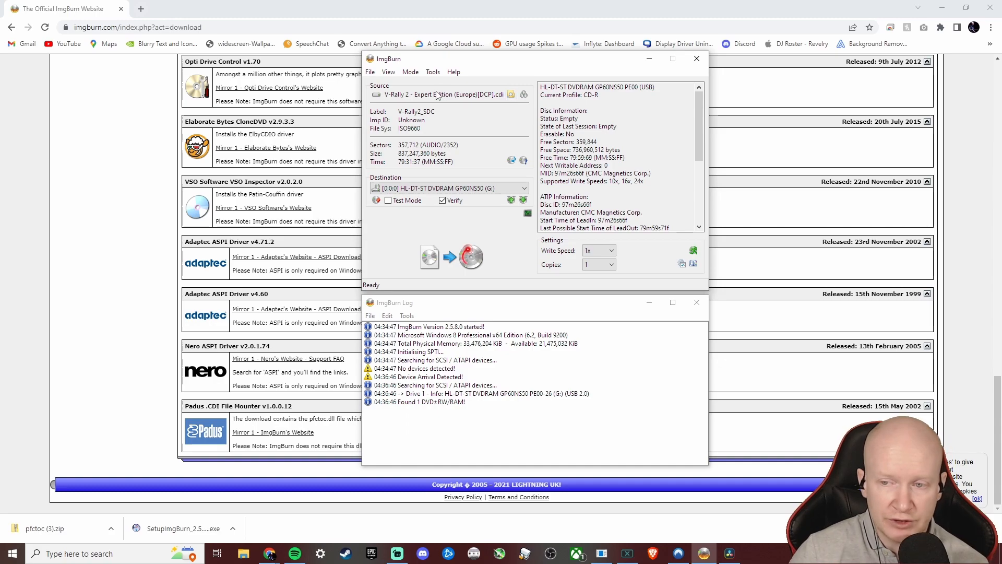
mouse_move(511, 94)
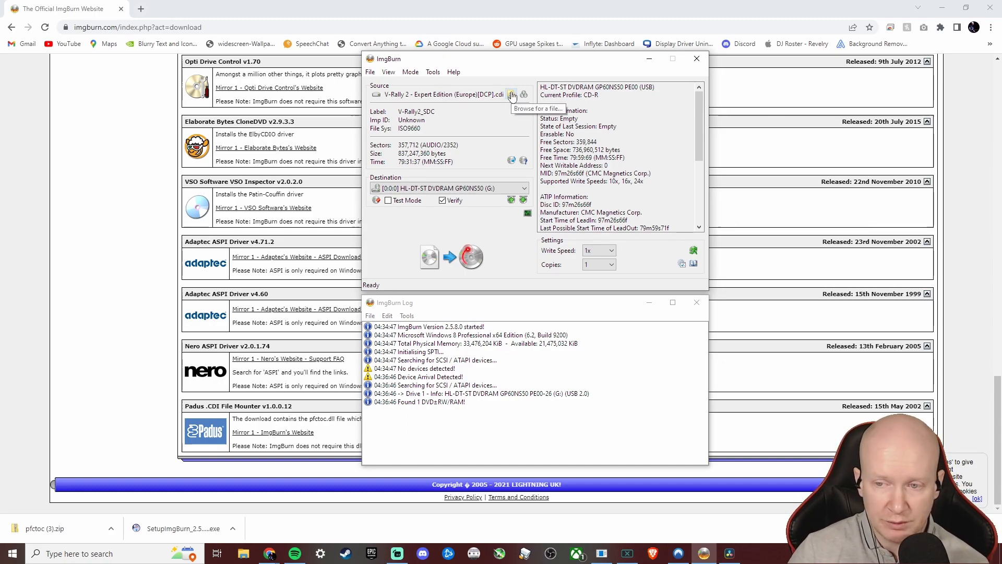
left_click(511, 94)
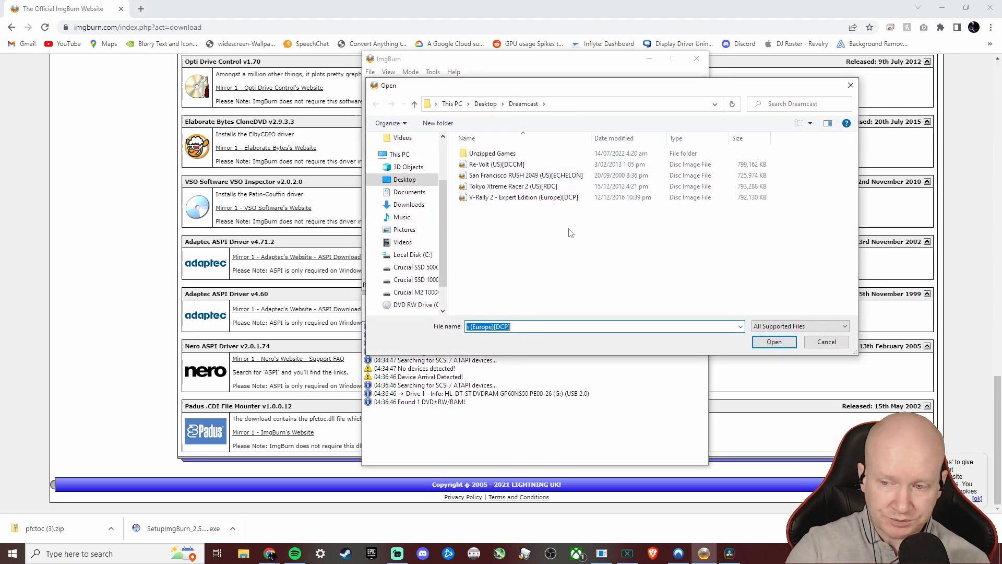
left_click(523, 196)
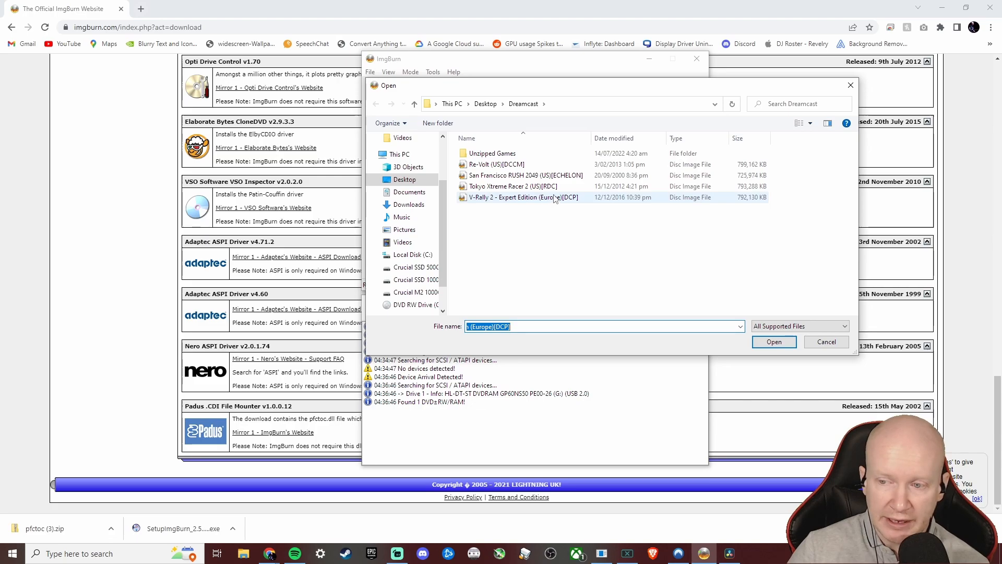
left_click(773, 341)
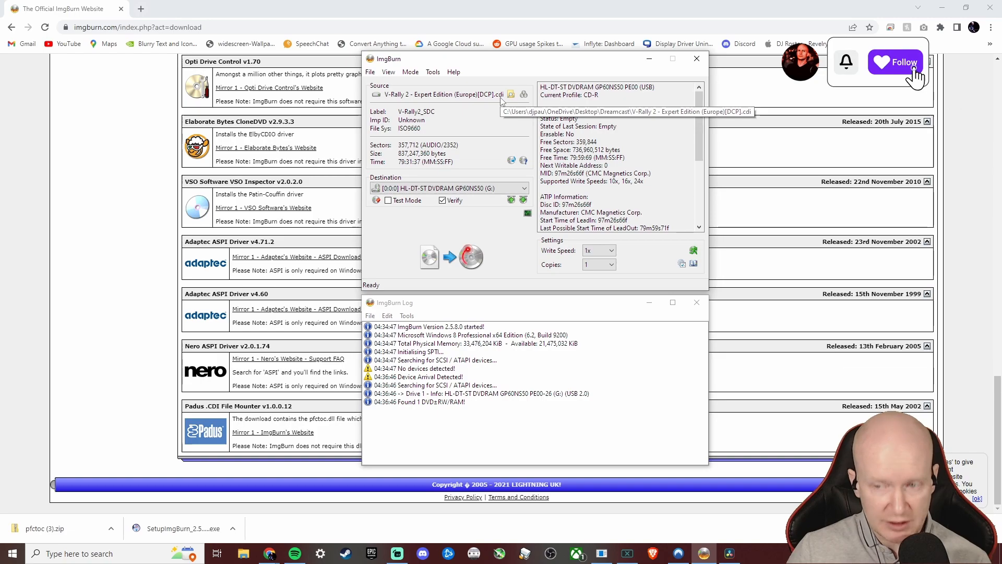
Step: Leave Verify enabled and show the Write Speed dropdown options
left_click(894, 61)
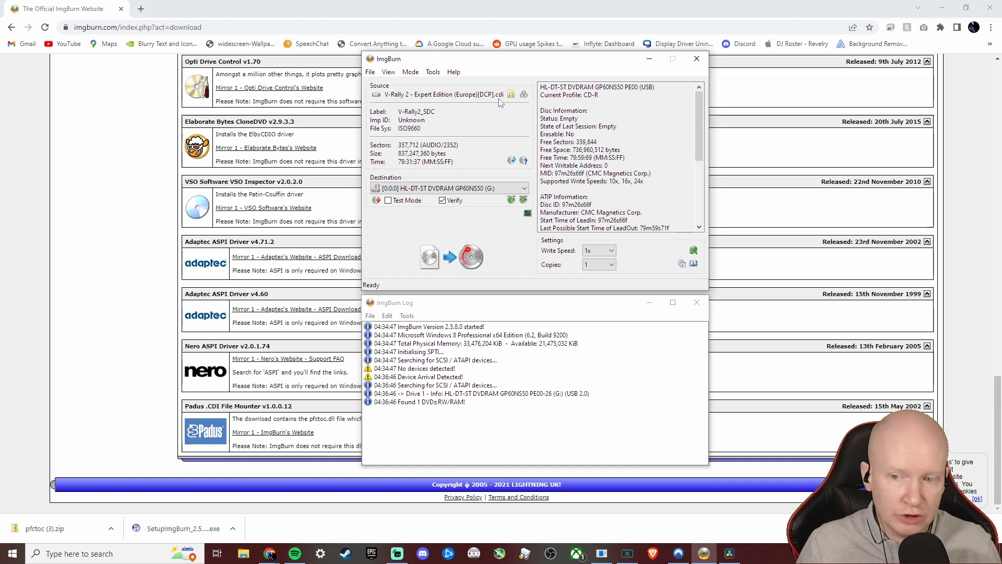
mouse_move(750, 219)
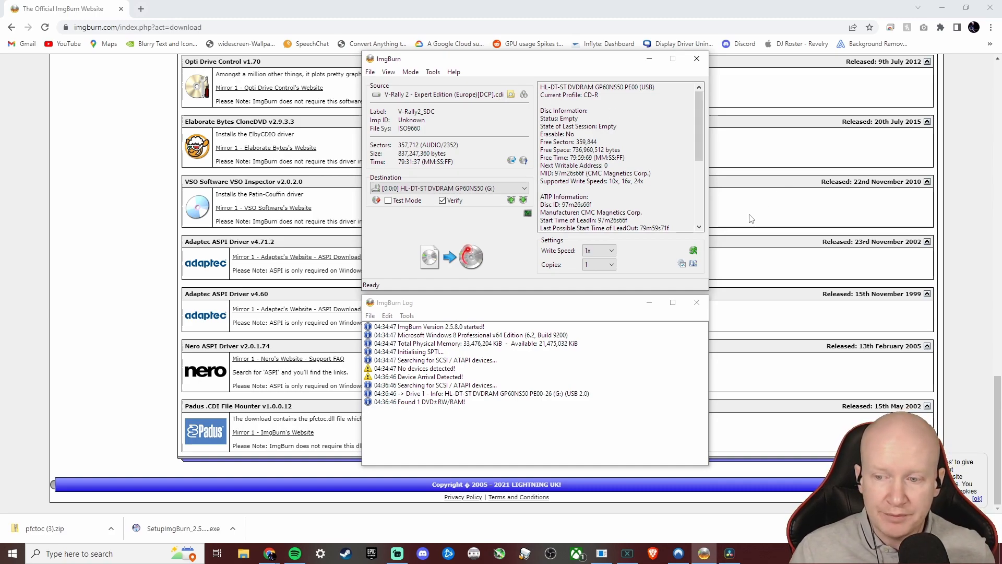
mouse_move(485, 231)
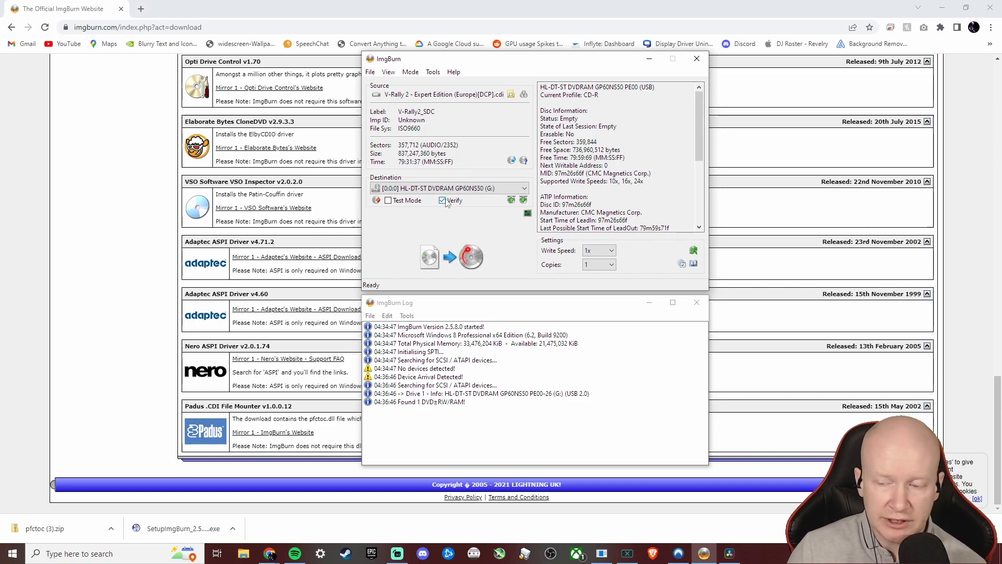
mouse_move(444, 206)
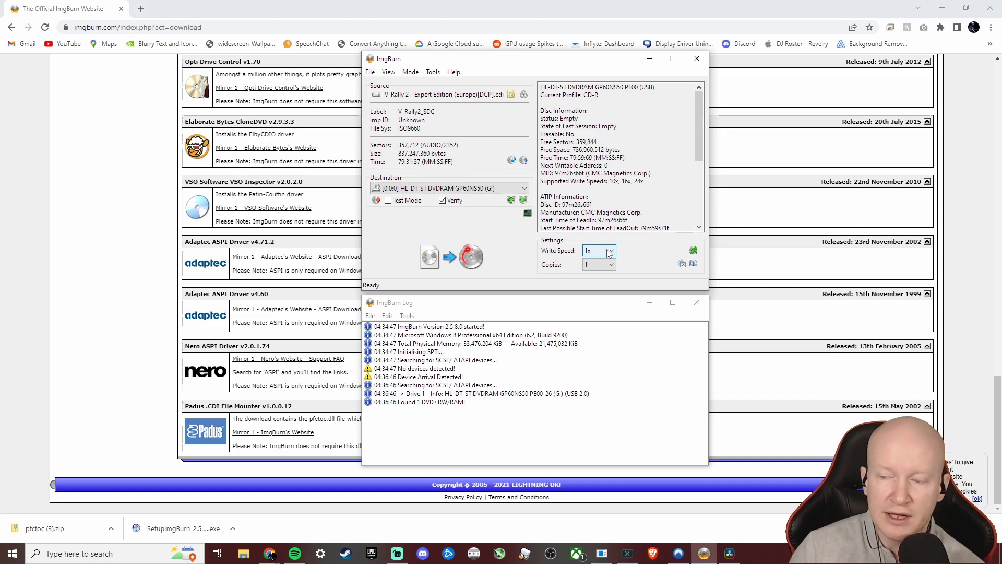
left_click(609, 250)
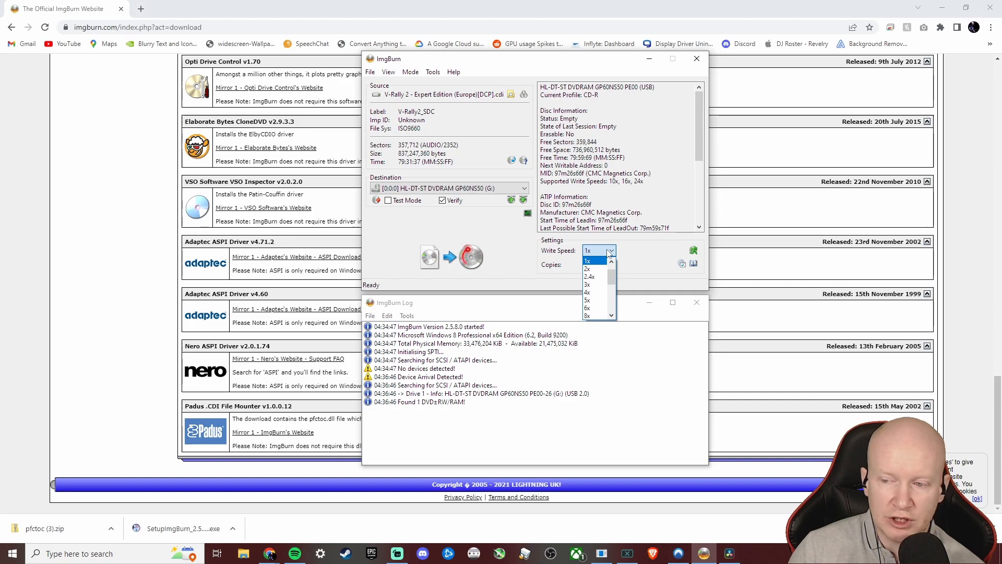
mouse_move(629, 264)
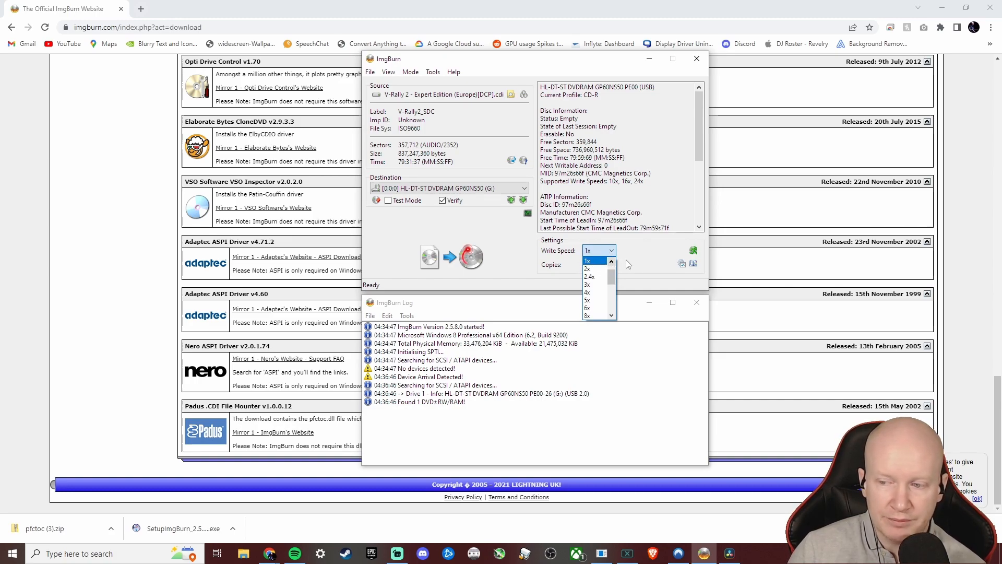
Step: Keep the write speed set to 1x
left_click(587, 260)
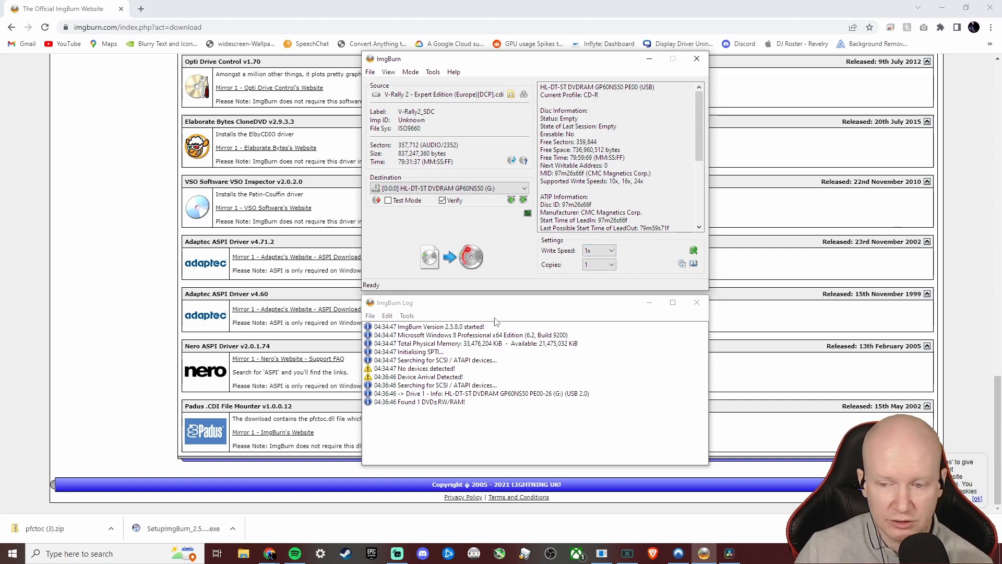
mouse_move(576, 404)
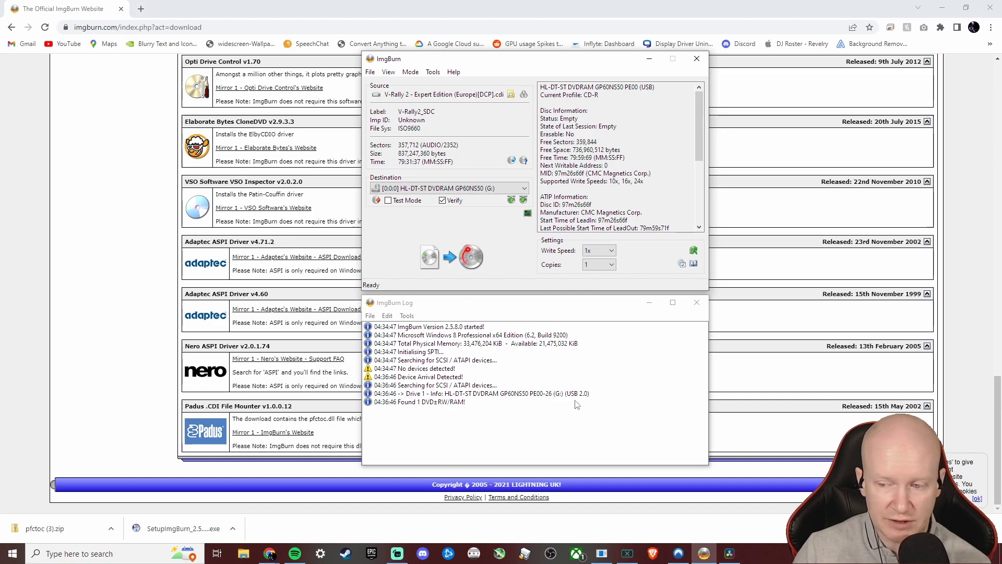
mouse_move(390, 323)
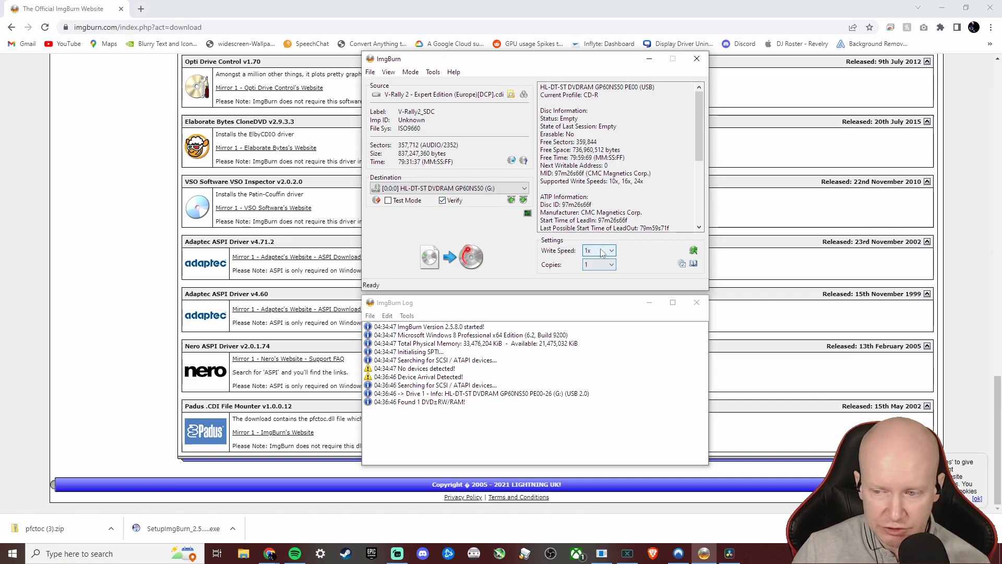
mouse_move(470, 255)
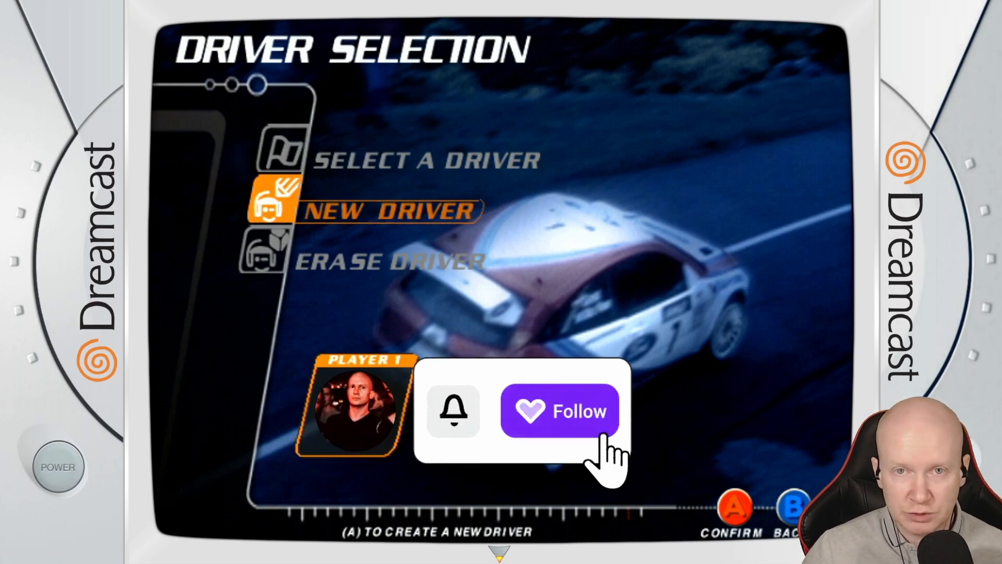
Step: Move to the New Driver option on V-Rally 2's Driver Selection menu
left_click(561, 410)
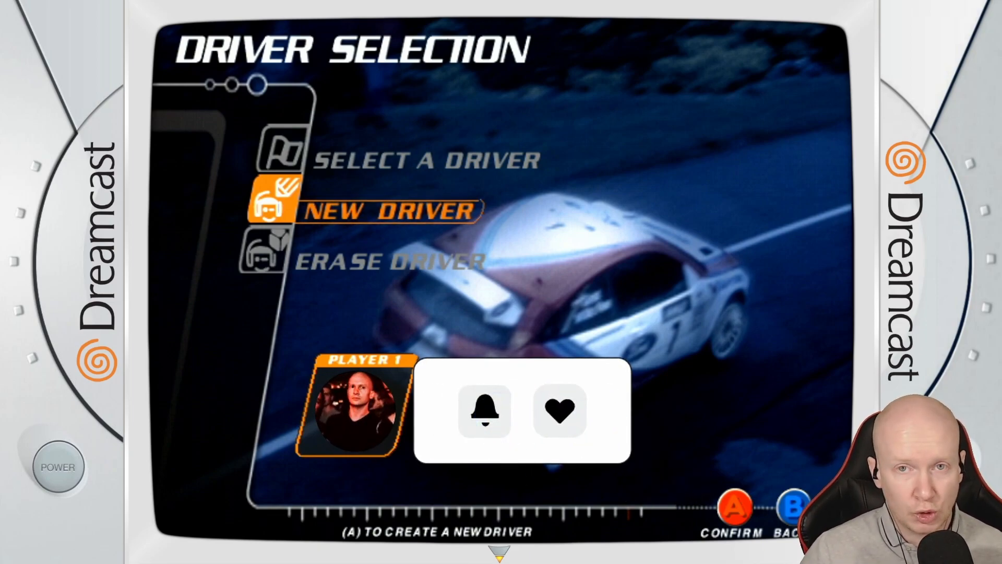